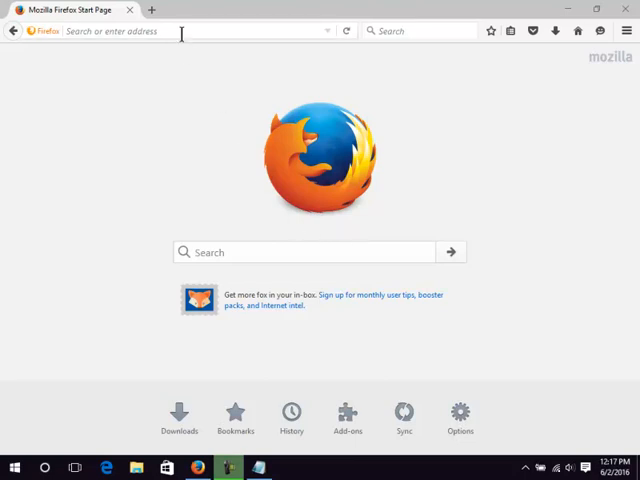
# Step: Navigate Firefox to mail.google.com to reach the Gmail sign-in page
pyautogui.write('mail.go')
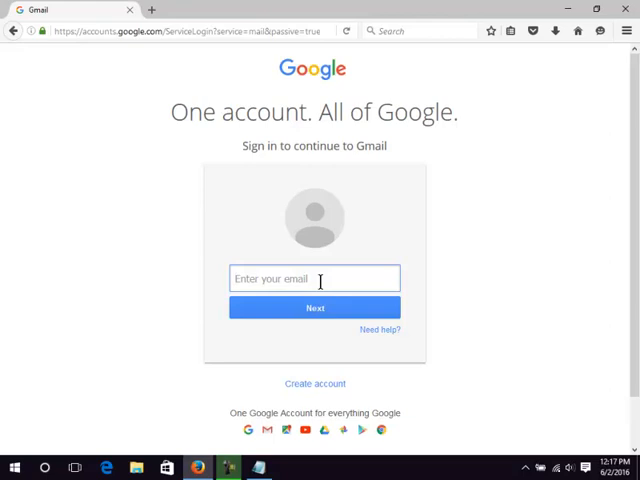
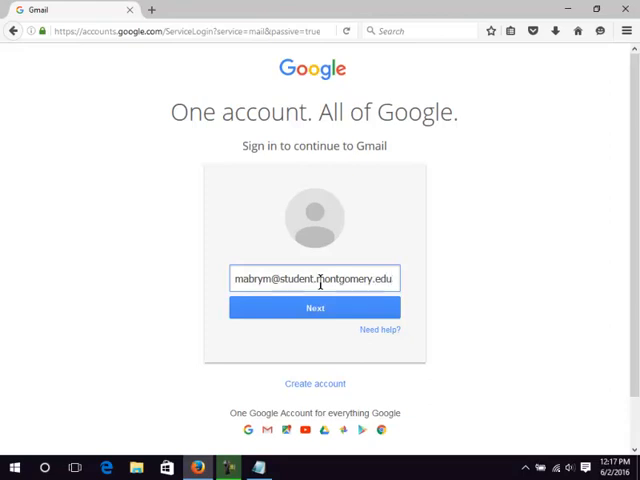
pyautogui.click(314, 308)
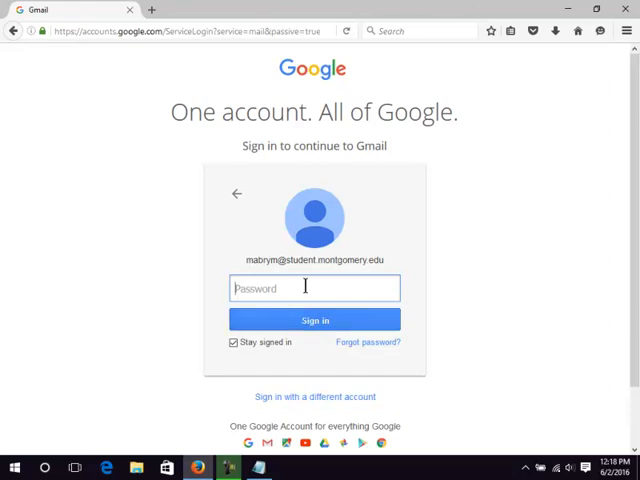
pyautogui.write('••')
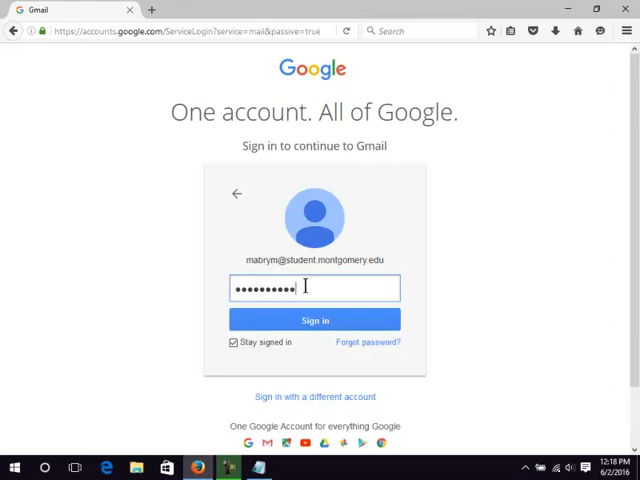
pyautogui.click(228, 342)
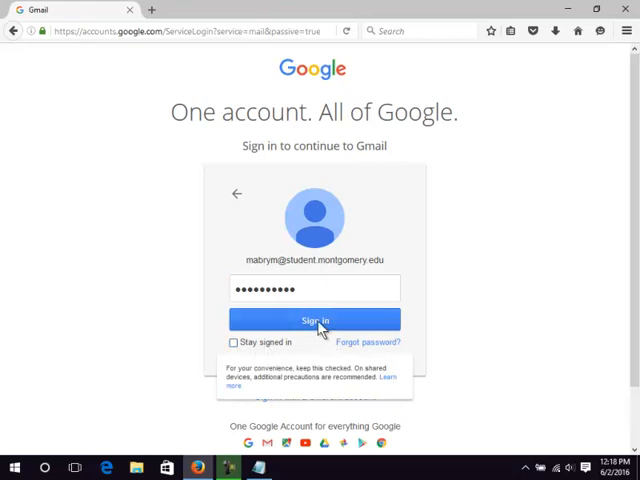
pyautogui.click(314, 320)
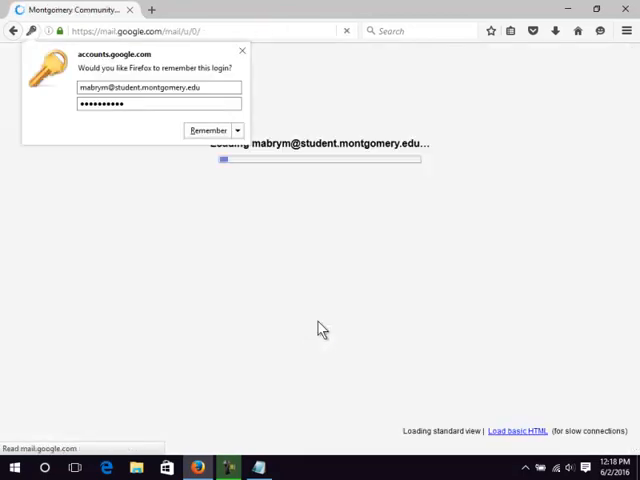
pyautogui.moveTo(238, 272)
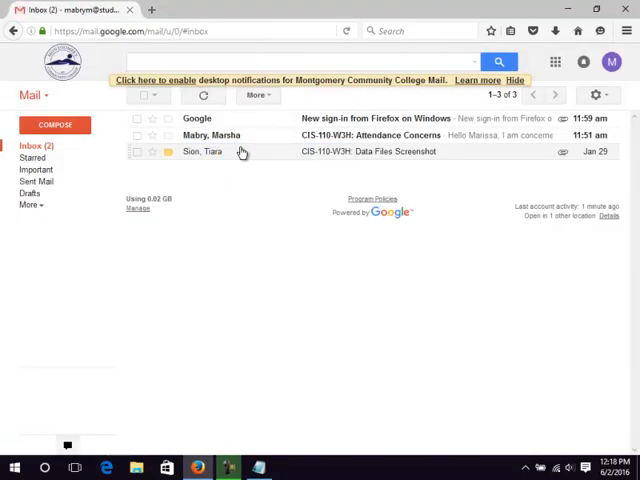
pyautogui.click(56, 124)
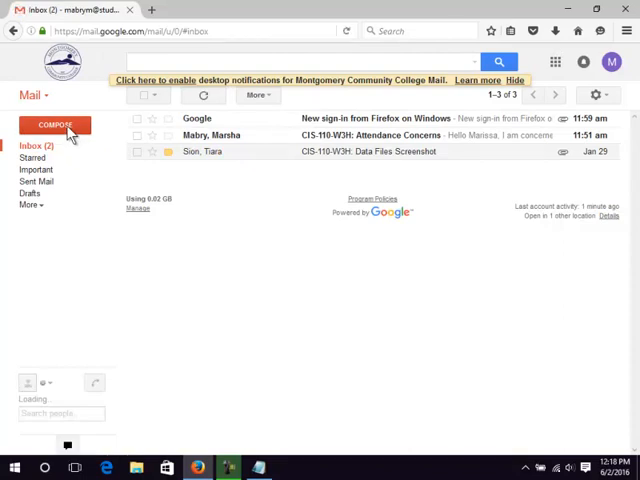
pyautogui.click(54, 124)
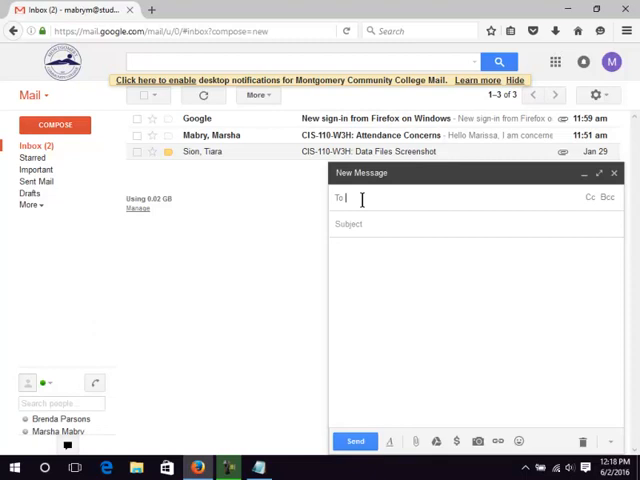
pyautogui.write('mab')
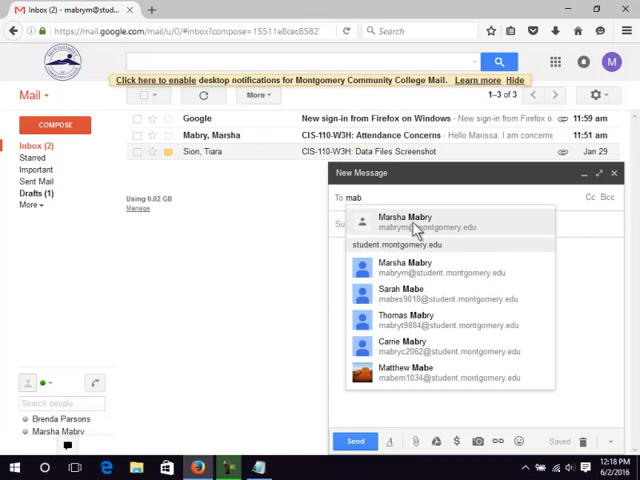
pyautogui.click(404, 220)
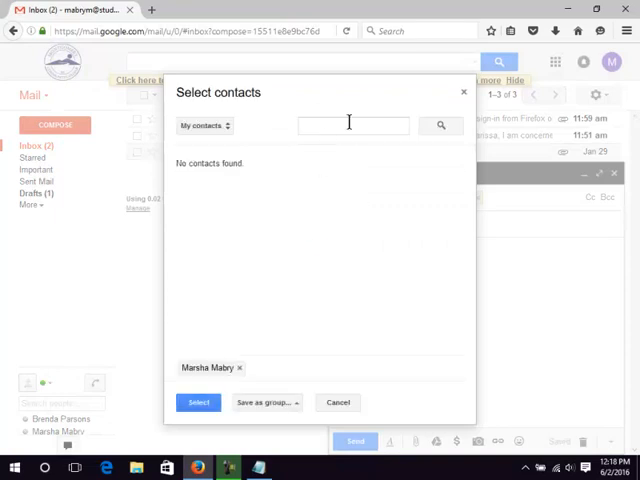
pyautogui.click(196, 402)
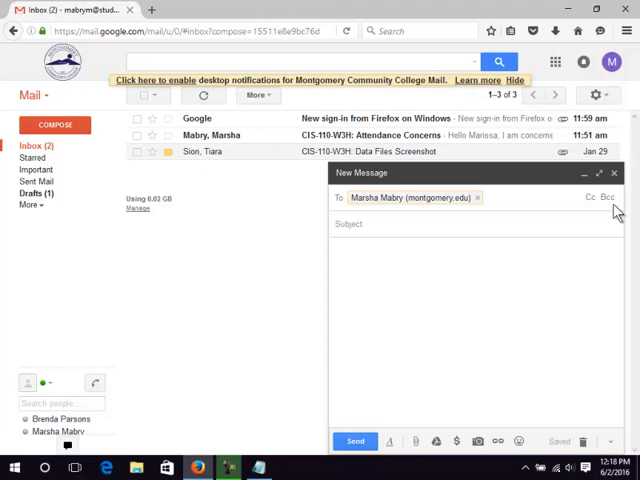
pyautogui.moveTo(560, 250)
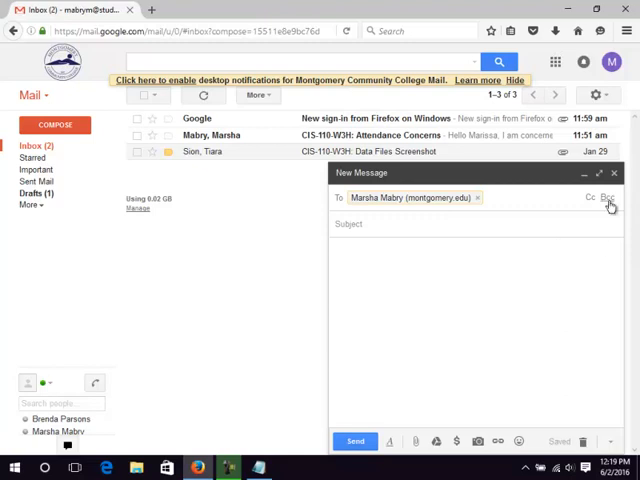
pyautogui.click(608, 196)
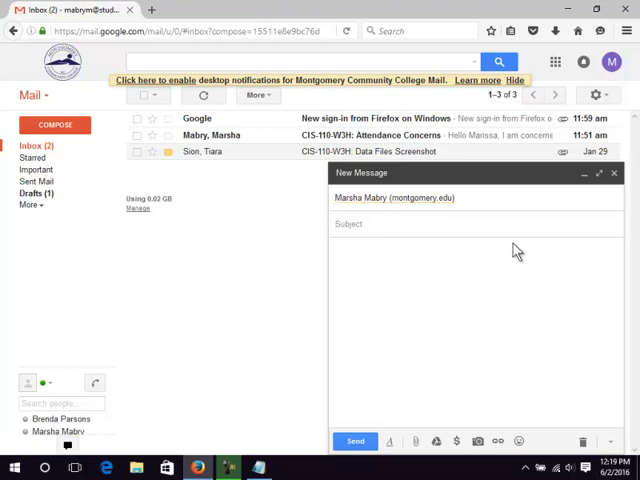
# Step: Enter the subject 'XYZ-181-W1: Test 1, Question 2 - Error?' and a body asking for a grading review
pyautogui.write('x')
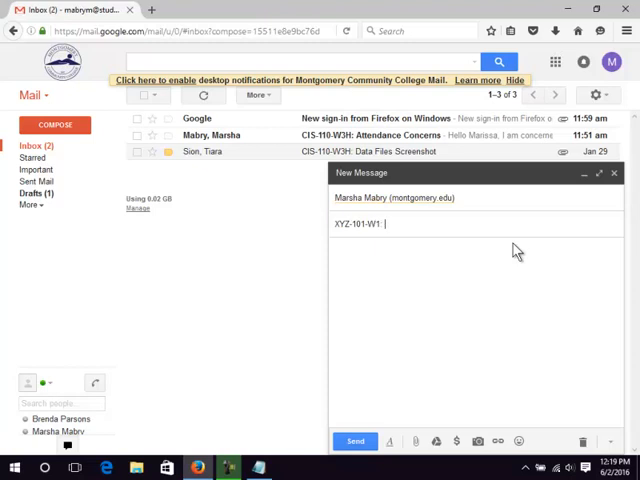
pyautogui.write('Test')
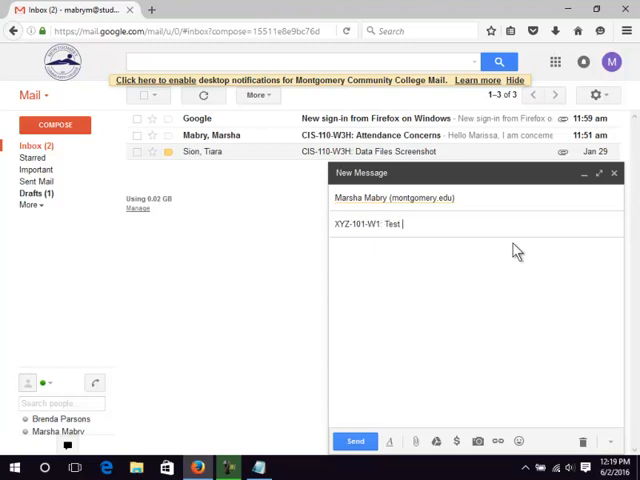
pyautogui.write('1, Question 2 -')
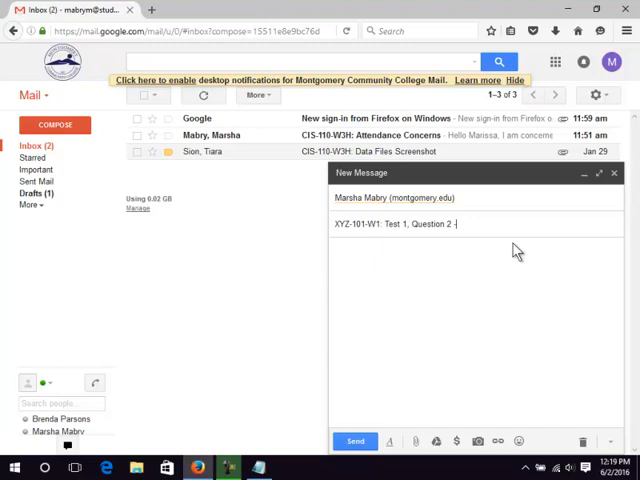
pyautogui.write('Error?')
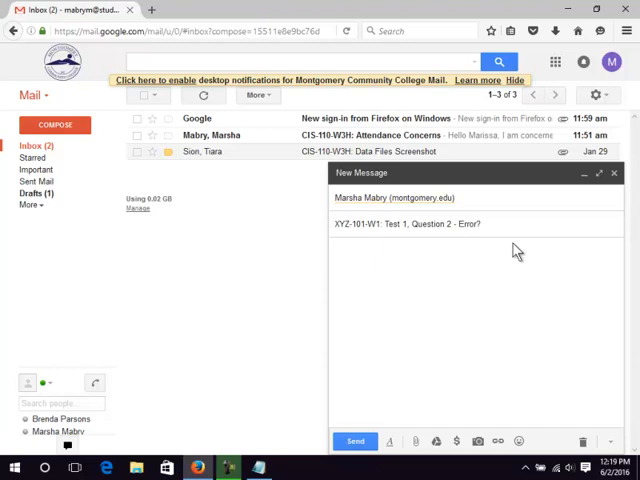
pyautogui.write('?  Thanks for your help.')
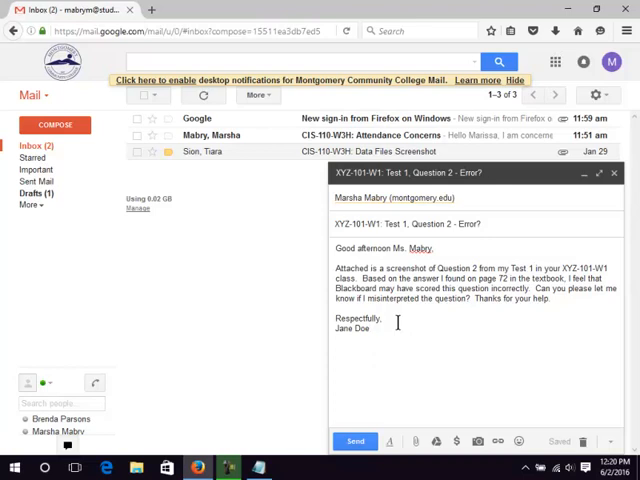
pyautogui.moveTo(412, 440)
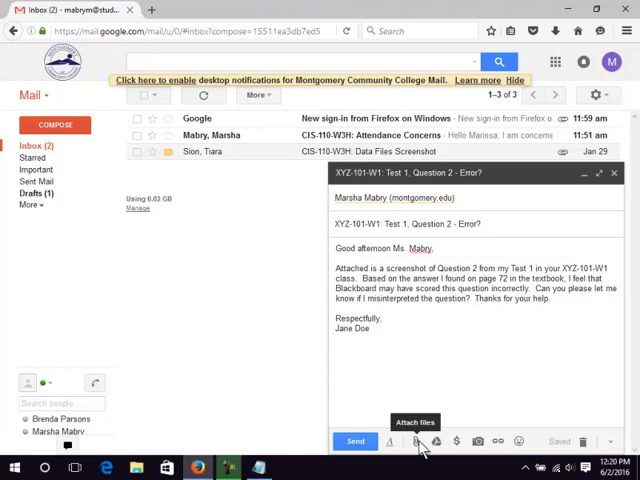
# Step: Attach Doe_Test1_Question2_PossibleError.jpg from F:\Bb Demo and send the message
pyautogui.click(416, 440)
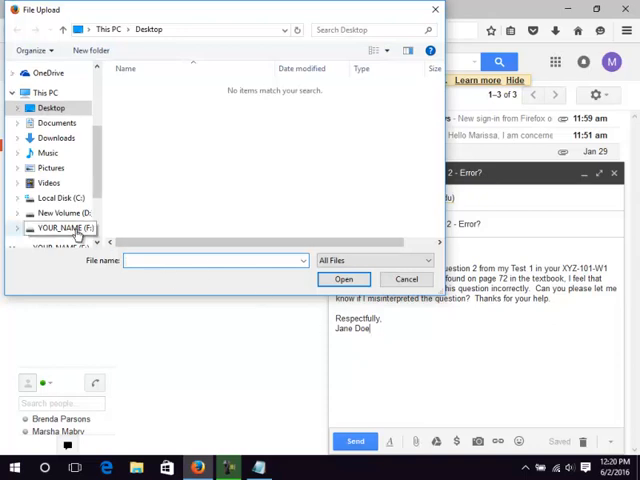
pyautogui.click(64, 228)
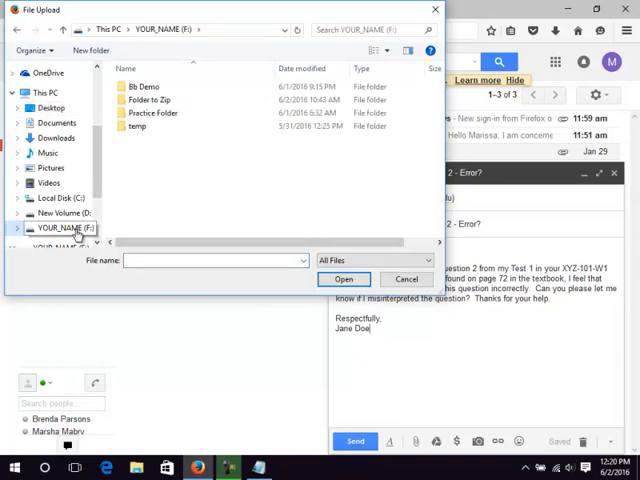
pyautogui.click(150, 88)
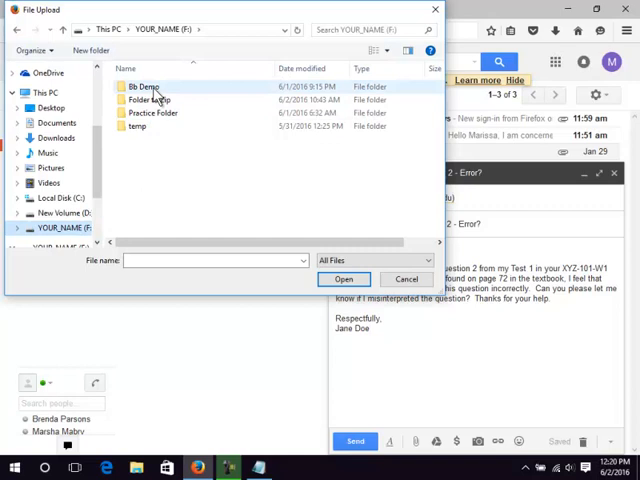
pyautogui.doubleClick(144, 88)
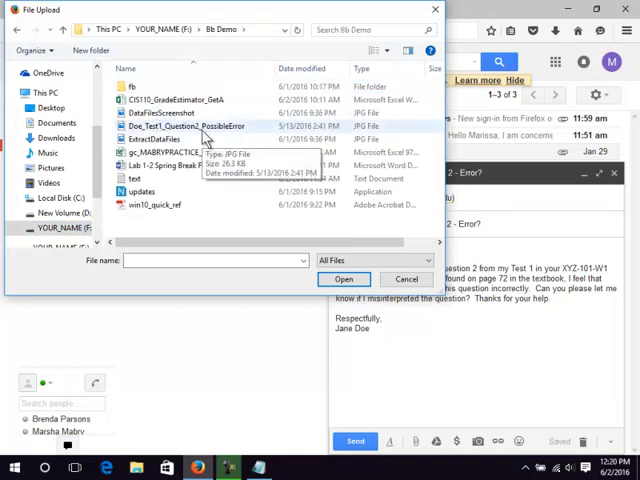
pyautogui.click(344, 280)
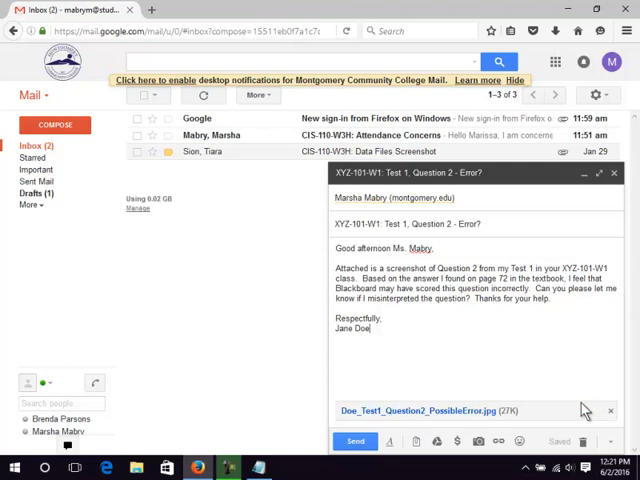
pyautogui.moveTo(552, 358)
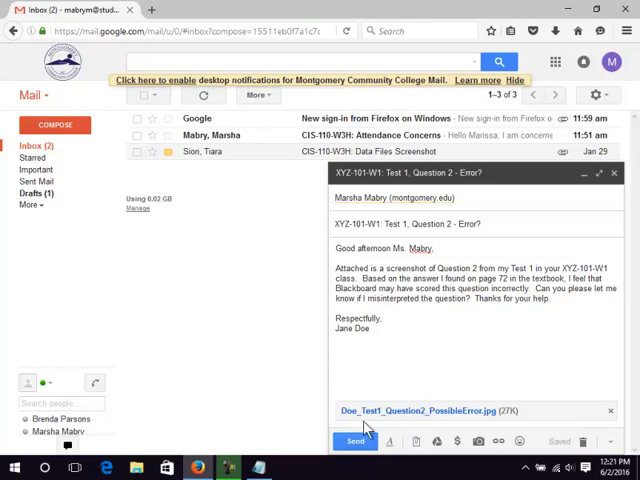
pyautogui.click(352, 440)
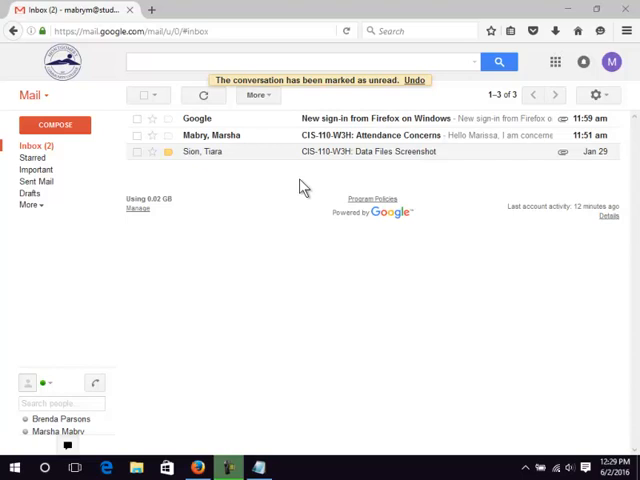
pyautogui.moveTo(228, 140)
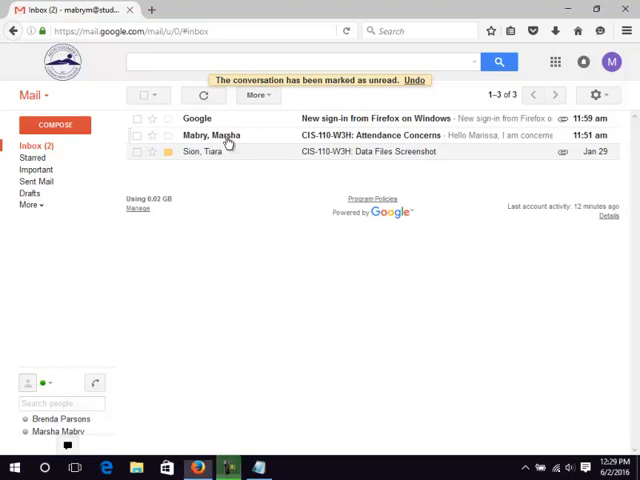
pyautogui.click(220, 136)
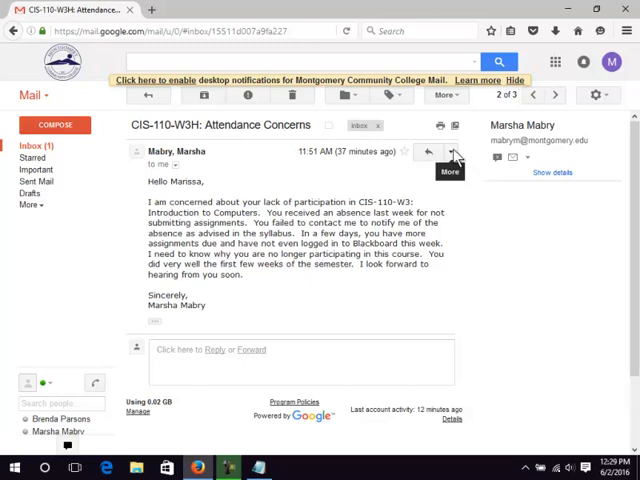
pyautogui.click(452, 152)
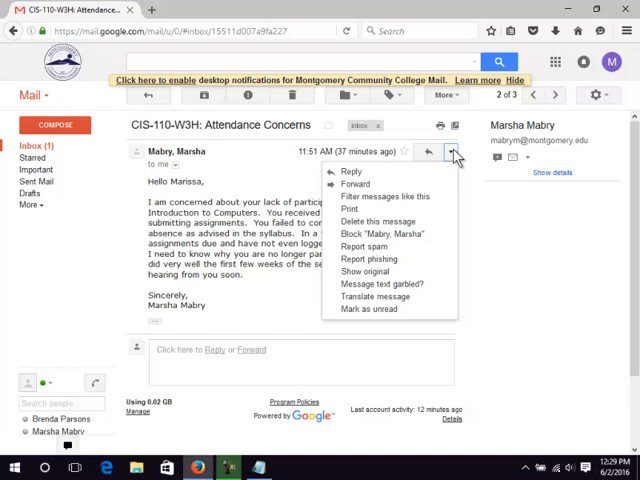
pyautogui.click(448, 152)
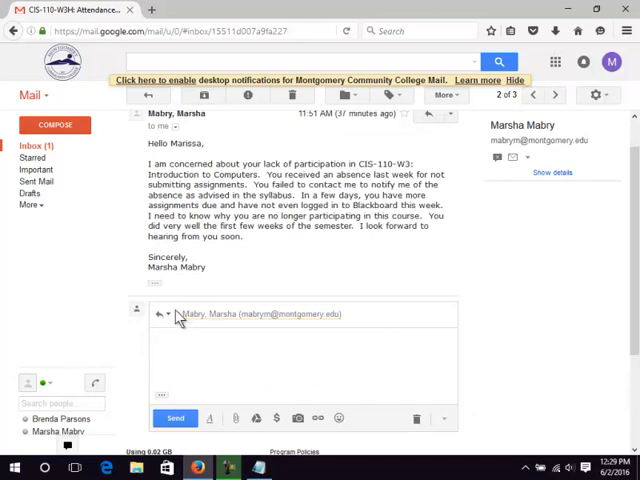
pyautogui.click(166, 312)
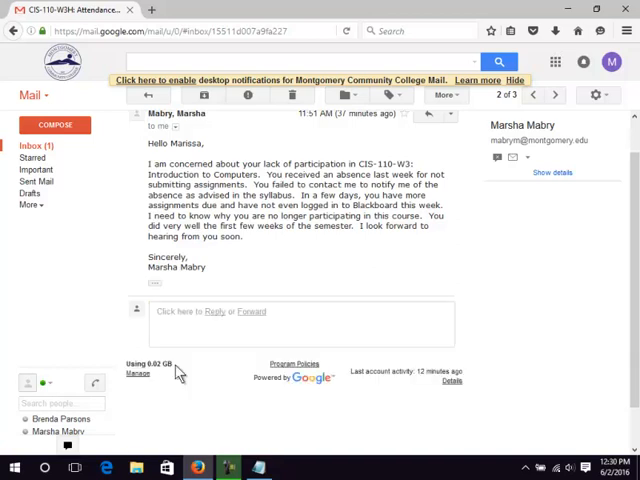
pyautogui.click(214, 312)
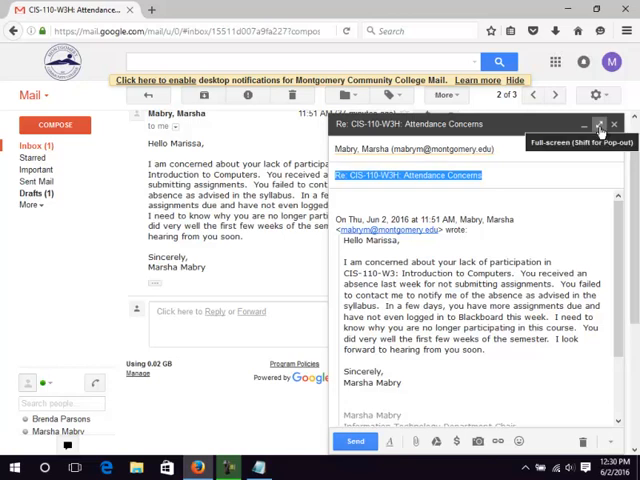
# Step: Expand the reply full-screen, write the attendance apology and commitment, and send it
pyautogui.click(600, 124)
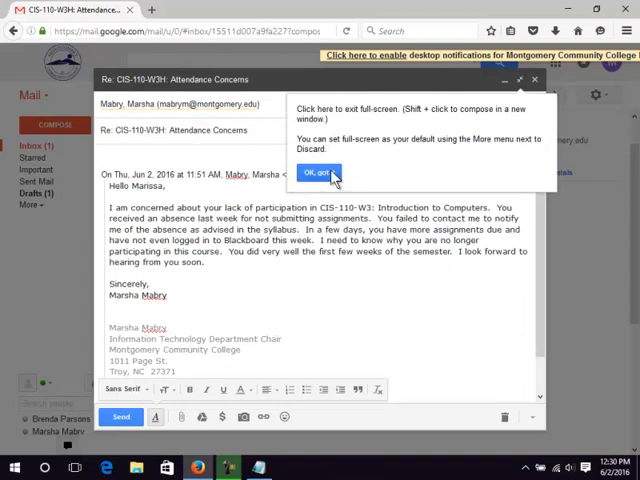
pyautogui.click(314, 172)
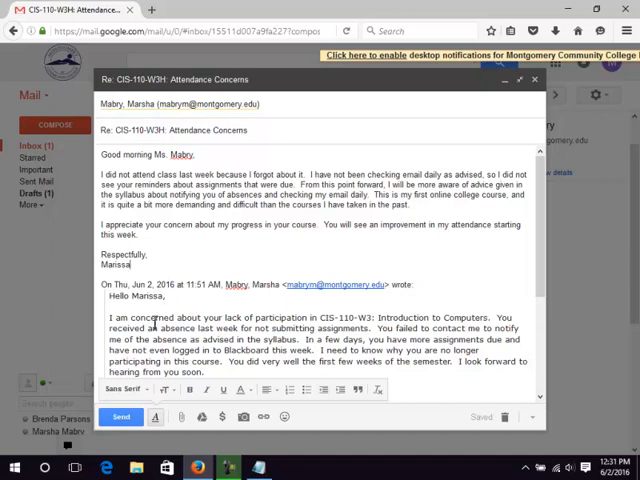
pyautogui.moveTo(120, 416)
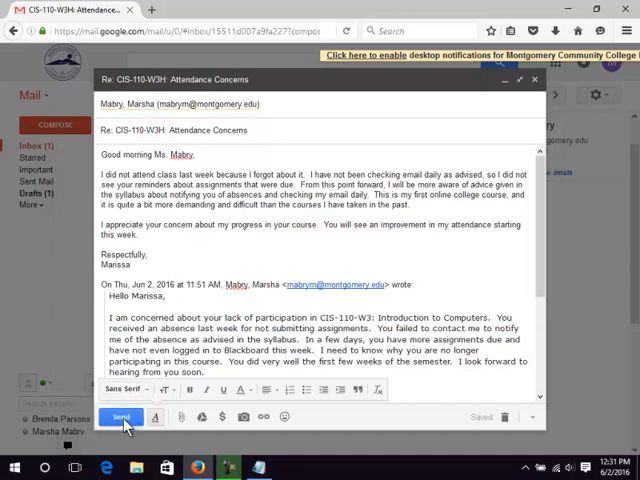
pyautogui.click(120, 416)
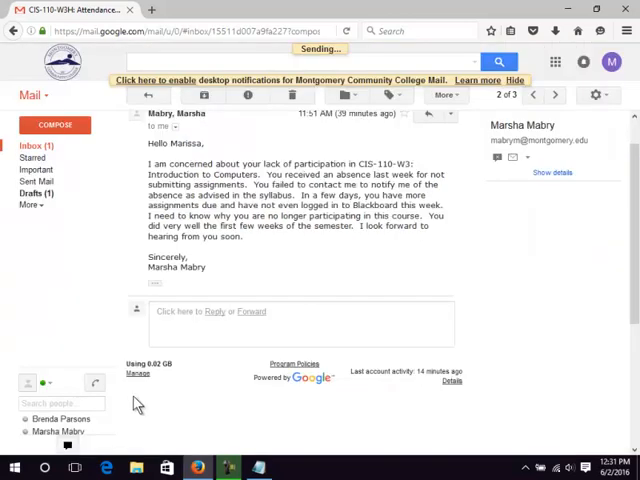
pyautogui.moveTo(162, 336)
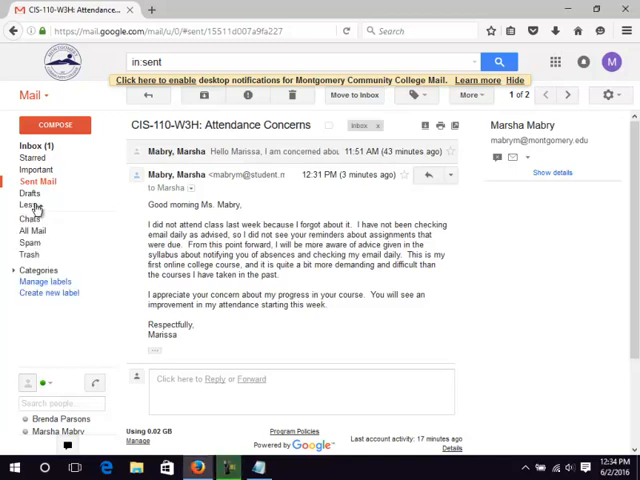
pyautogui.moveTo(32, 244)
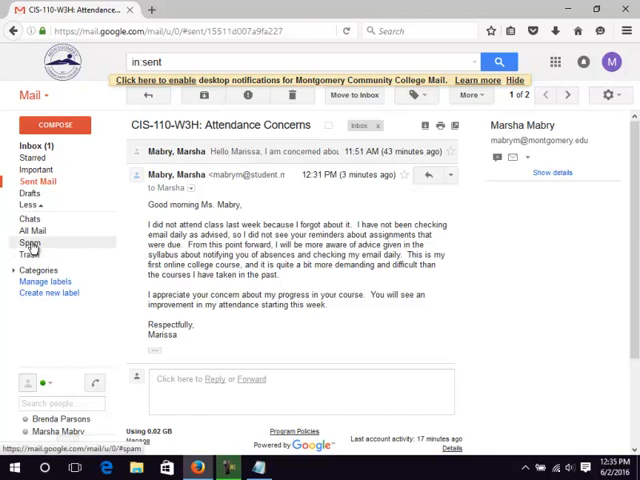
# Step: View the empty Spam folder and show the account panel with the Sign out option
pyautogui.click(32, 242)
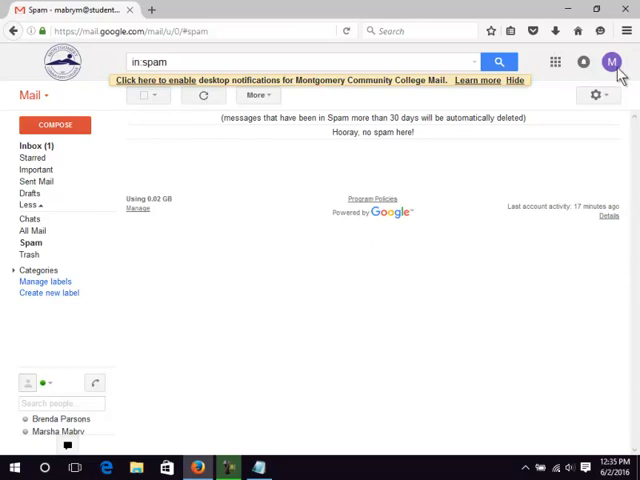
pyautogui.click(612, 62)
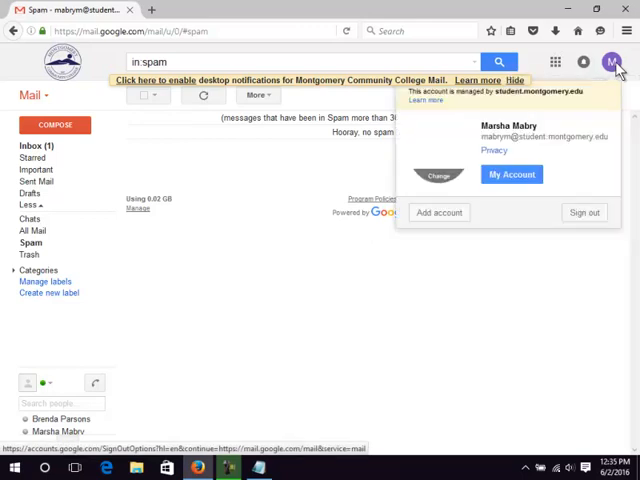